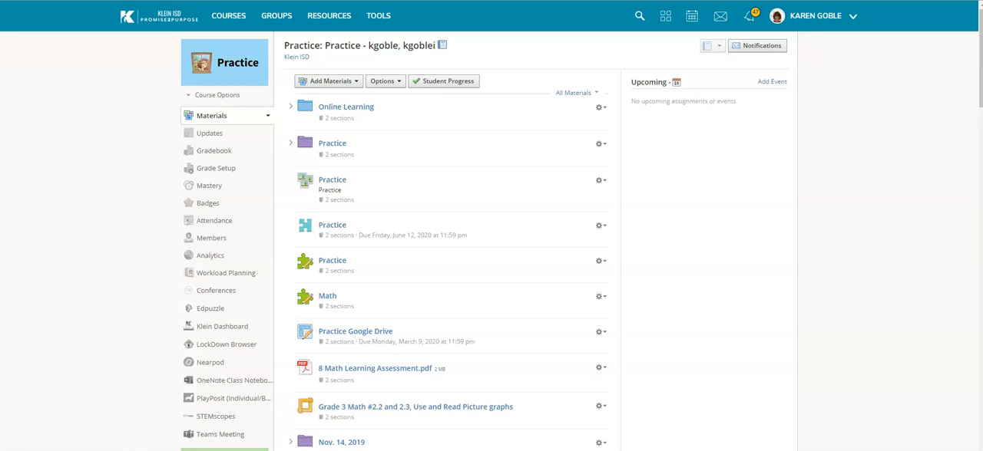
pyautogui.moveTo(596, 145)
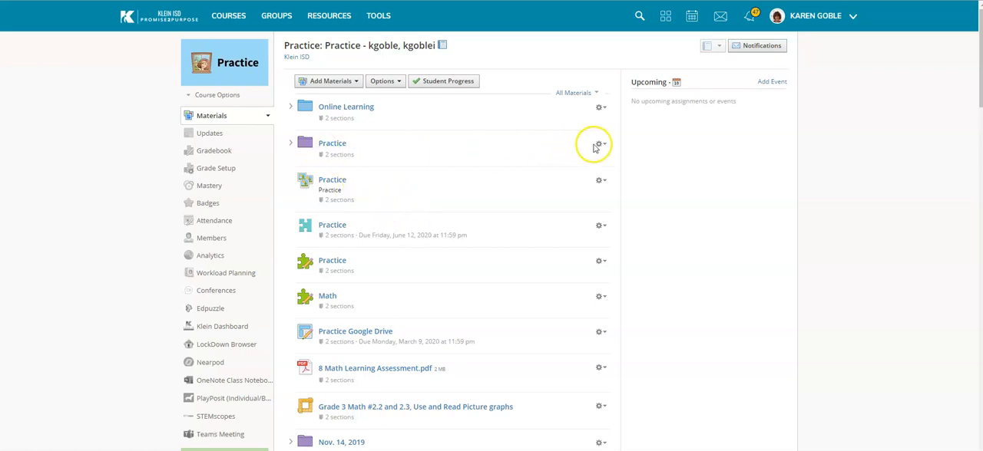
pyautogui.moveTo(332, 144)
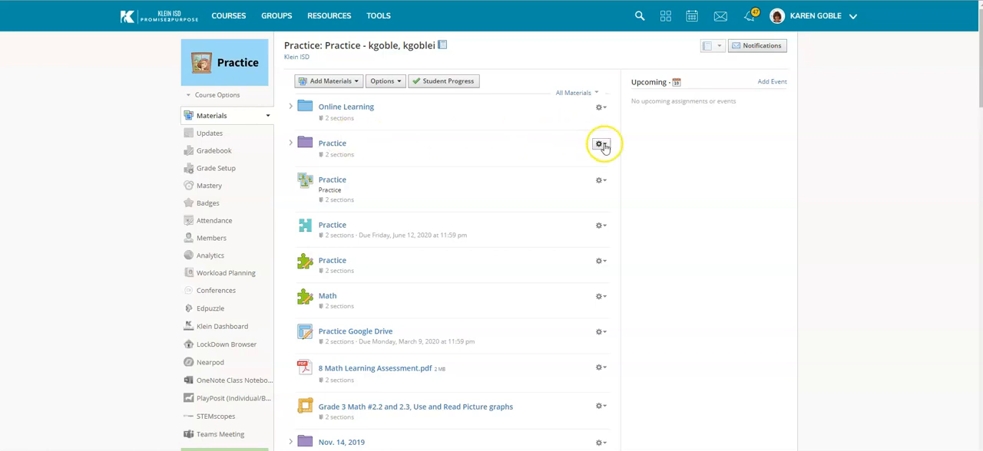
# Choose Individually Assign from the Practice folder's gear actions.
pyautogui.click(600, 144)
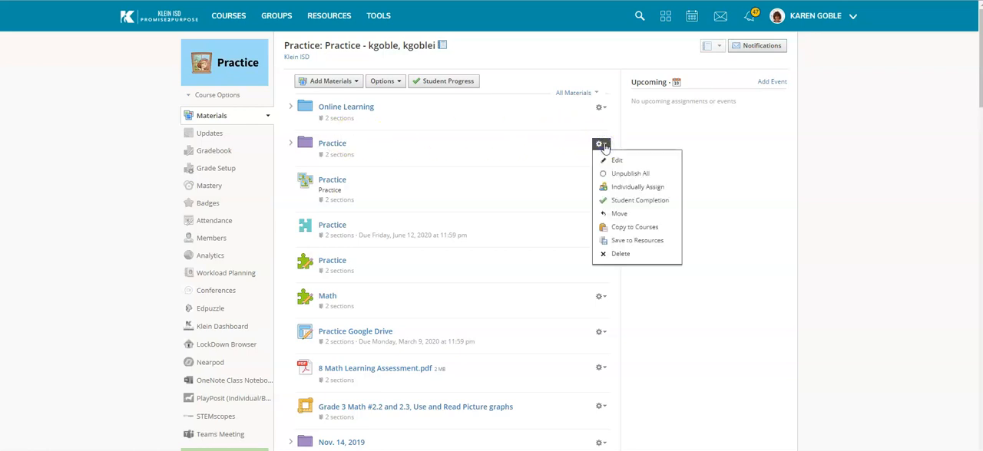
pyautogui.moveTo(635, 188)
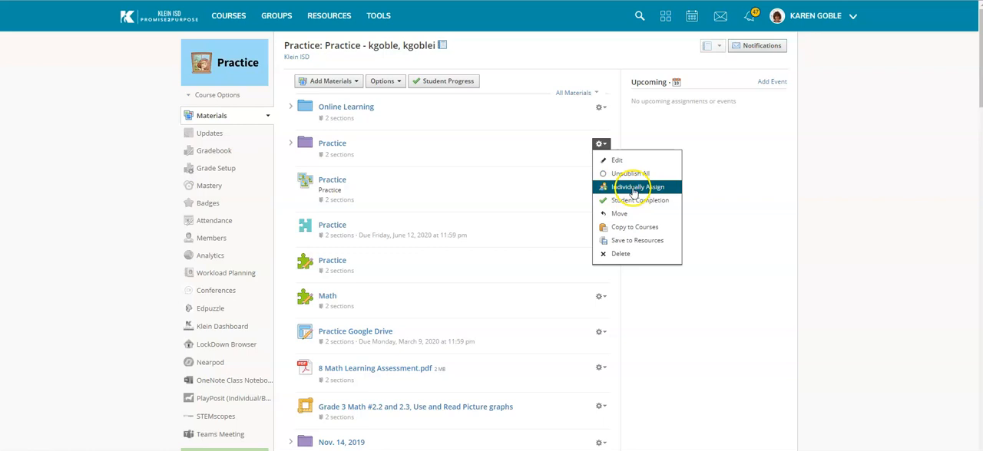
pyautogui.click(636, 187)
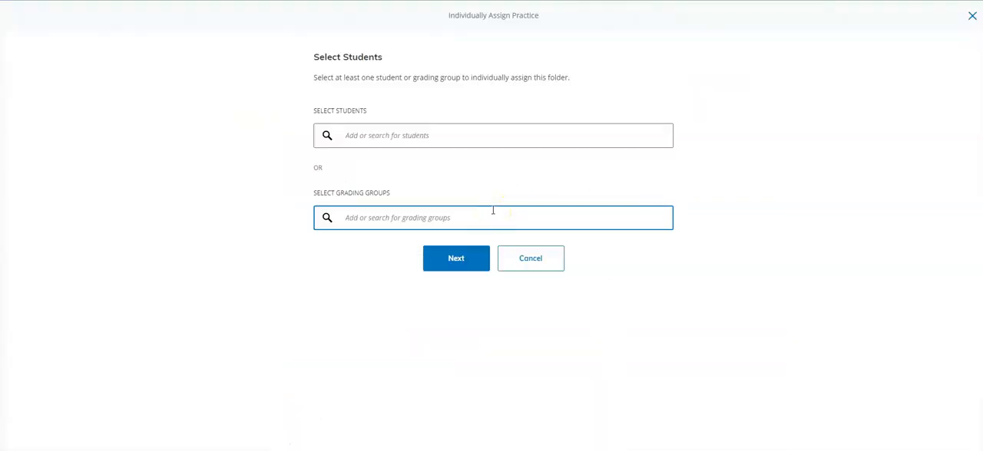
# Check Math Group in the grading groups list and continue to the confirmation summary.
pyautogui.click(493, 135)
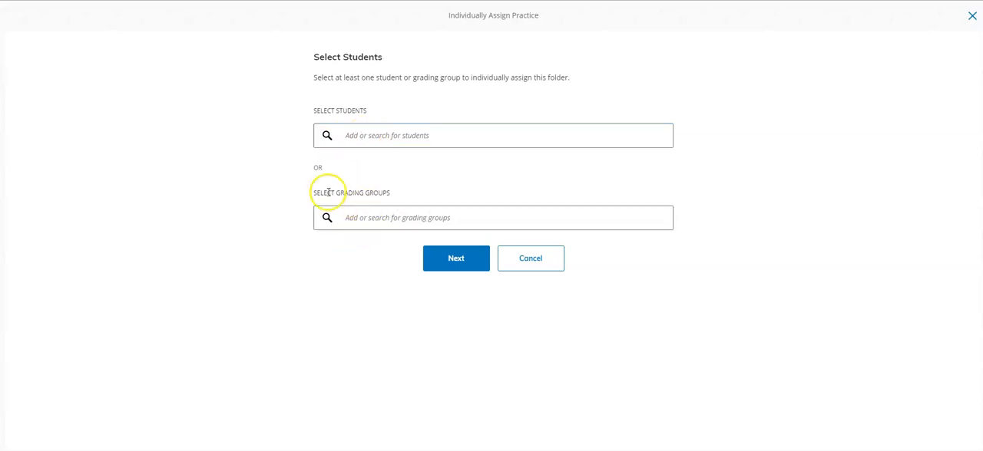
pyautogui.click(493, 218)
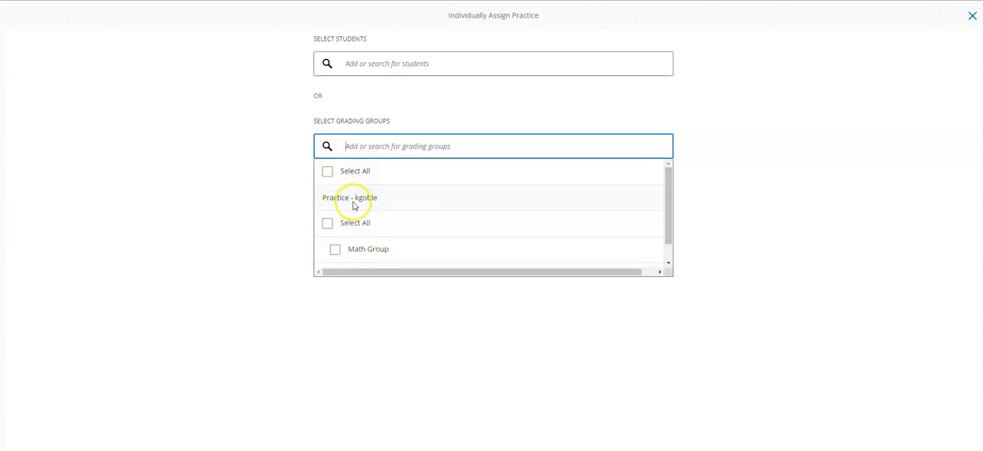
pyautogui.click(334, 249)
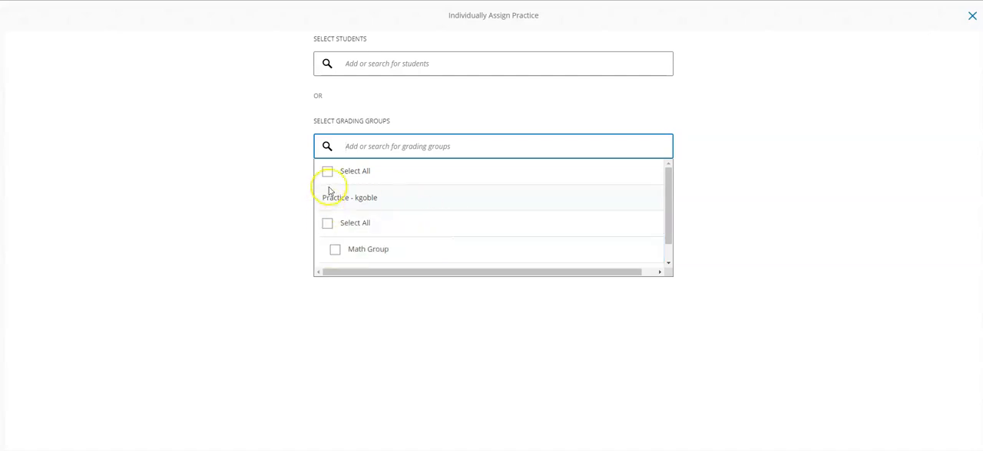
pyautogui.click(334, 249)
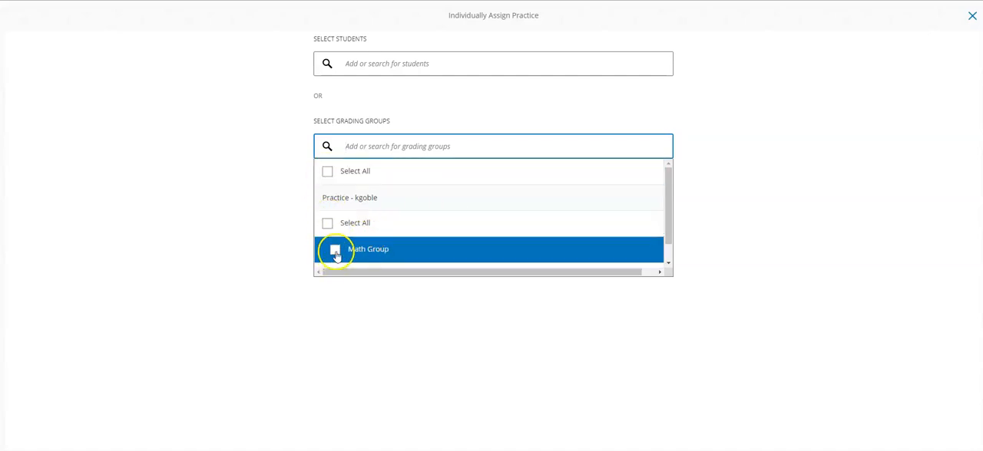
pyautogui.click(327, 248)
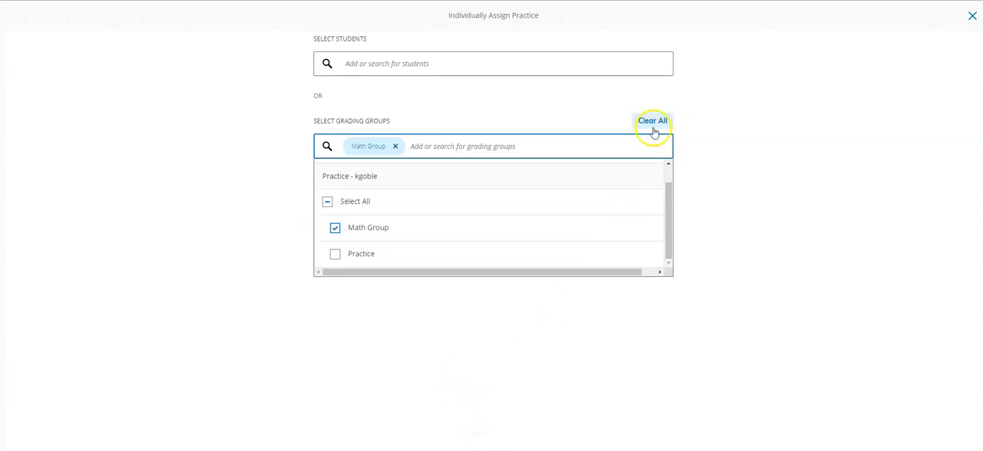
pyautogui.click(335, 227)
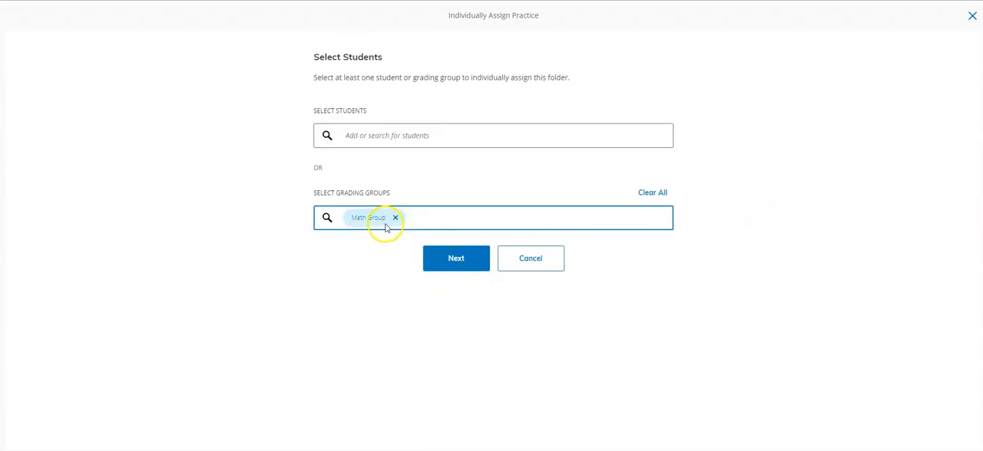
pyautogui.click(456, 258)
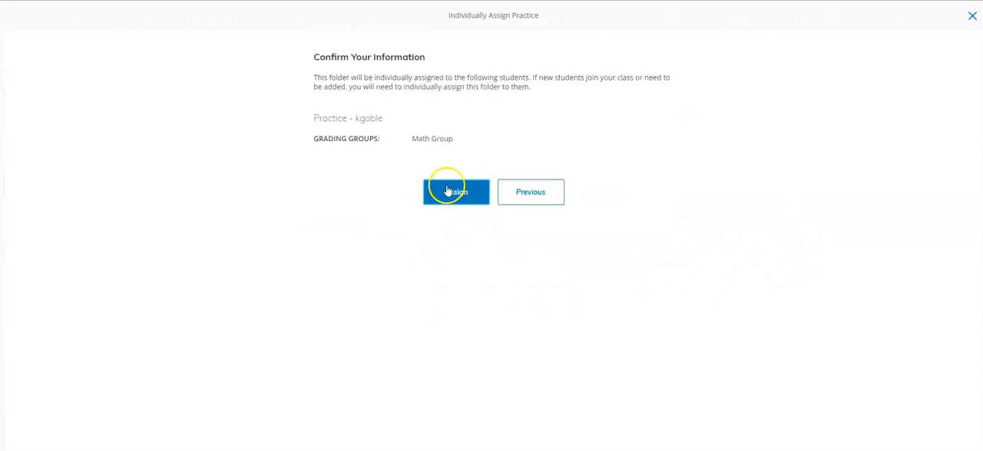
# Assign the Practice folder to Math Group on the Confirm Your Information screen.
pyautogui.click(455, 192)
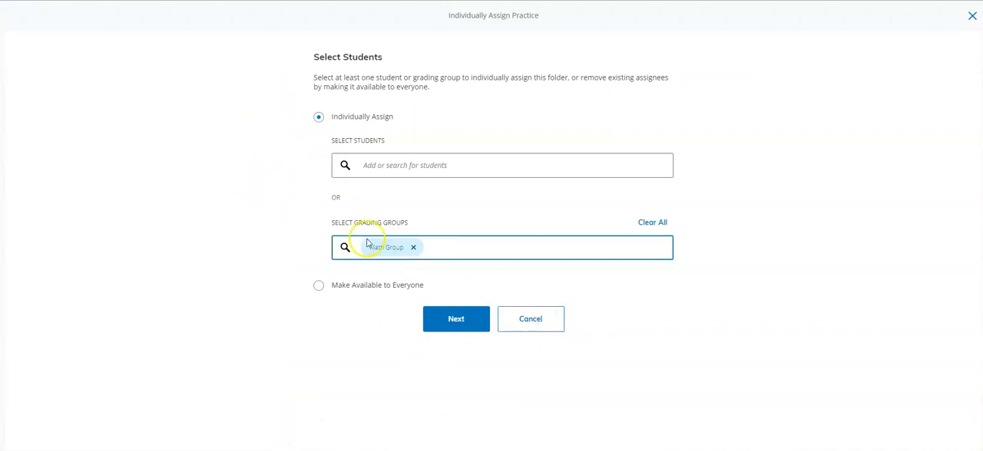
# Finish the assignment so the materials list shows the Practice folder with 1 group.
pyautogui.click(454, 318)
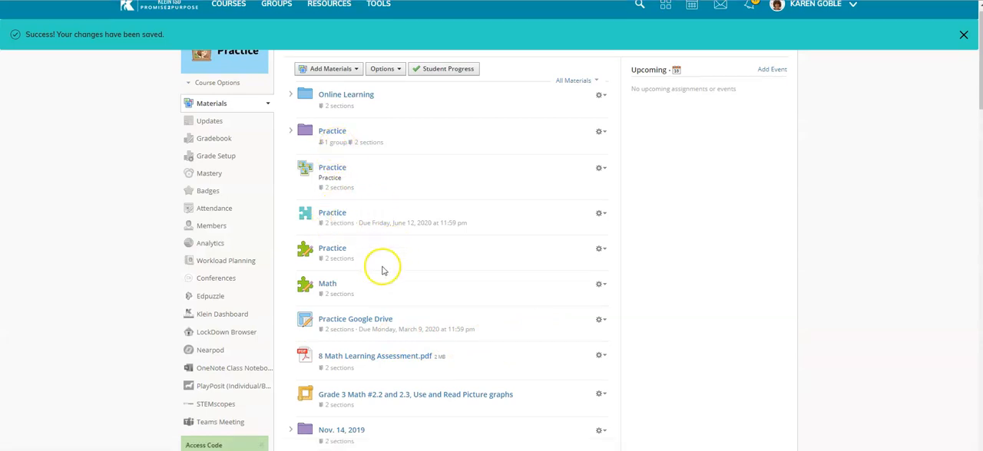
pyautogui.scroll(-3)
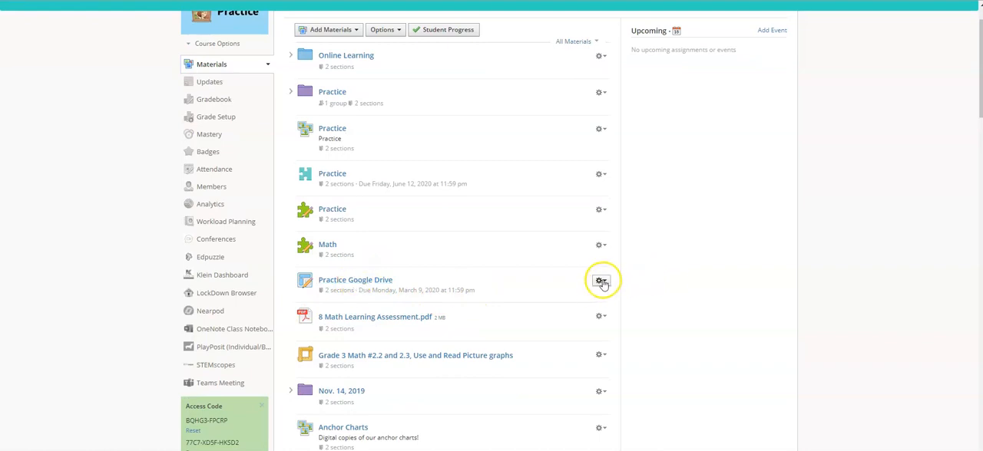
# Edit the Practice Google Drive assignment from its gear actions and reach the individually assign option.
pyautogui.click(599, 281)
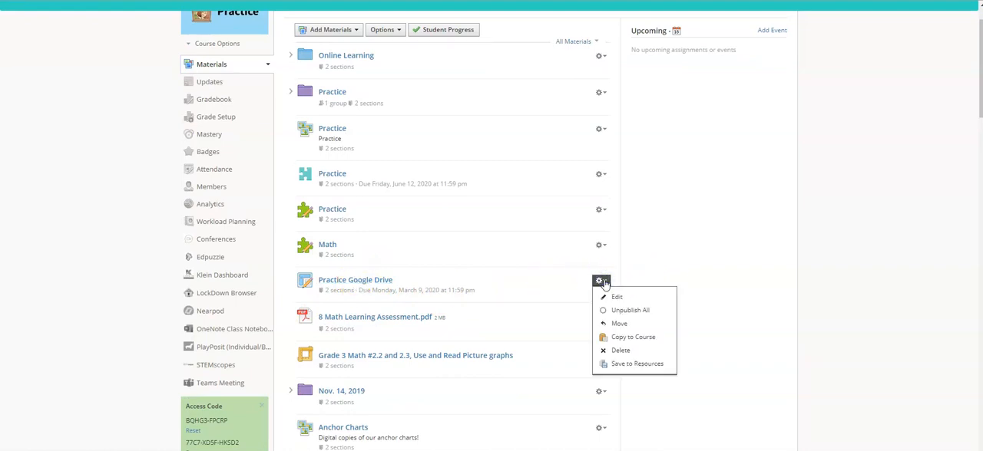
pyautogui.click(618, 298)
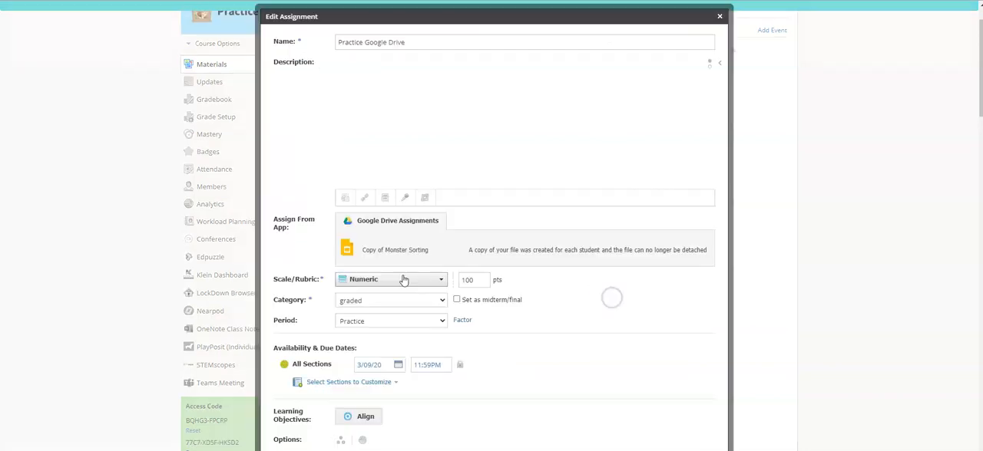
pyautogui.scroll(-3)
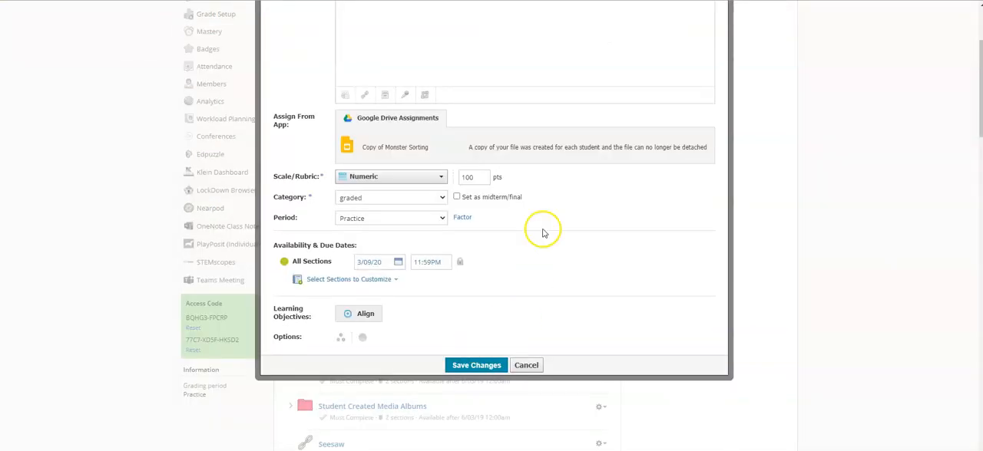
pyautogui.moveTo(340, 341)
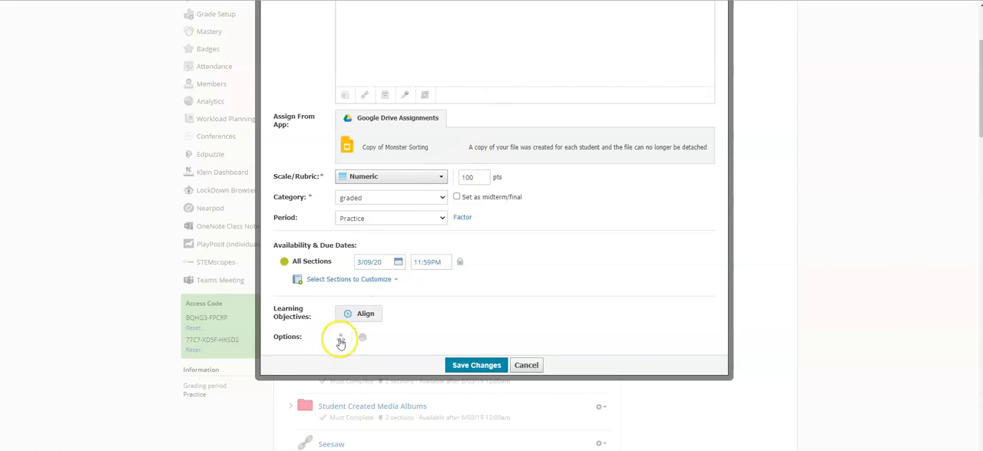
pyautogui.moveTo(341, 339)
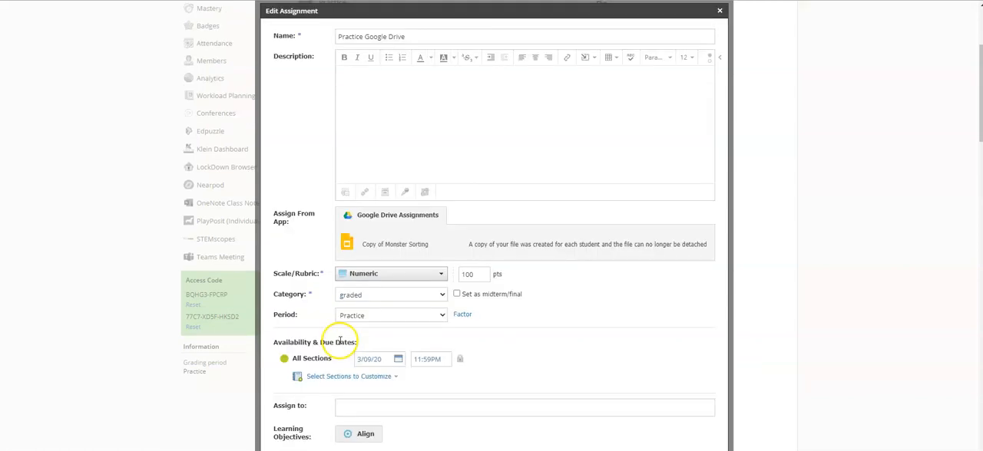
# Enter Math in Assign To, pick Math Group and save the assignment changes.
pyautogui.scroll(-3)
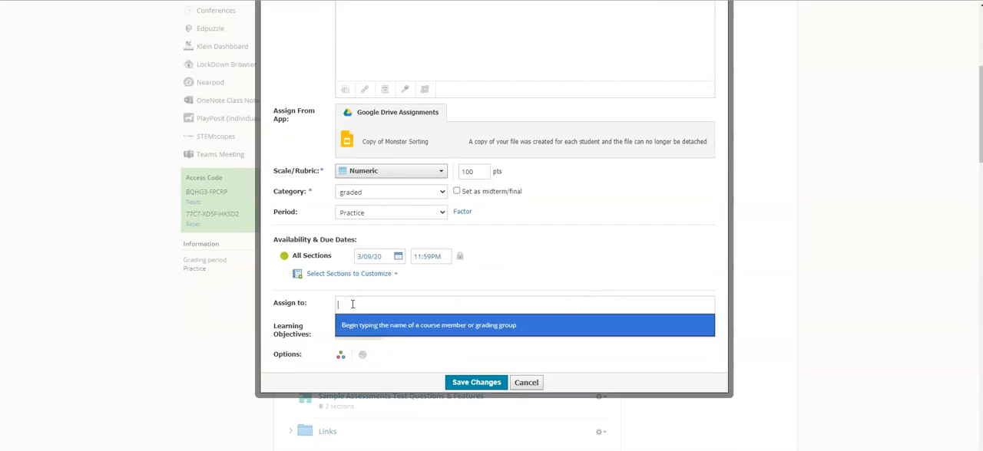
pyautogui.write('Math Group')
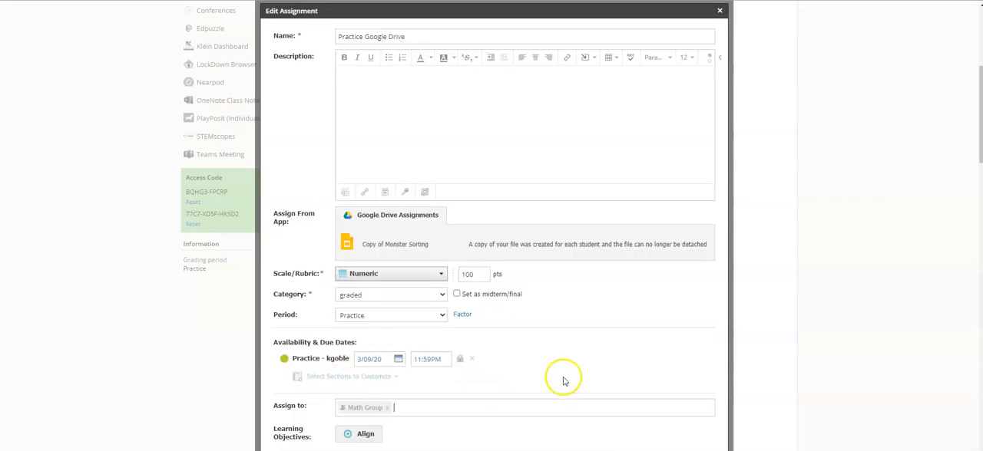
pyautogui.scroll(-3)
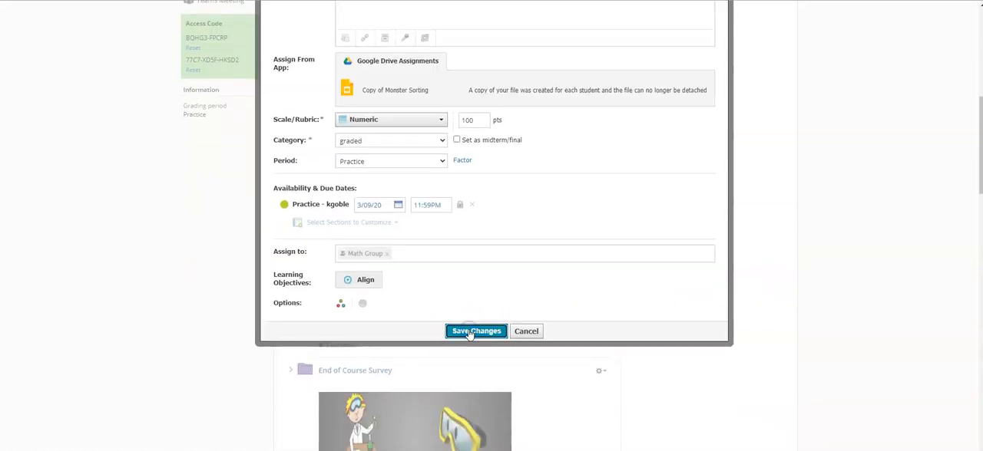
pyautogui.click(476, 332)
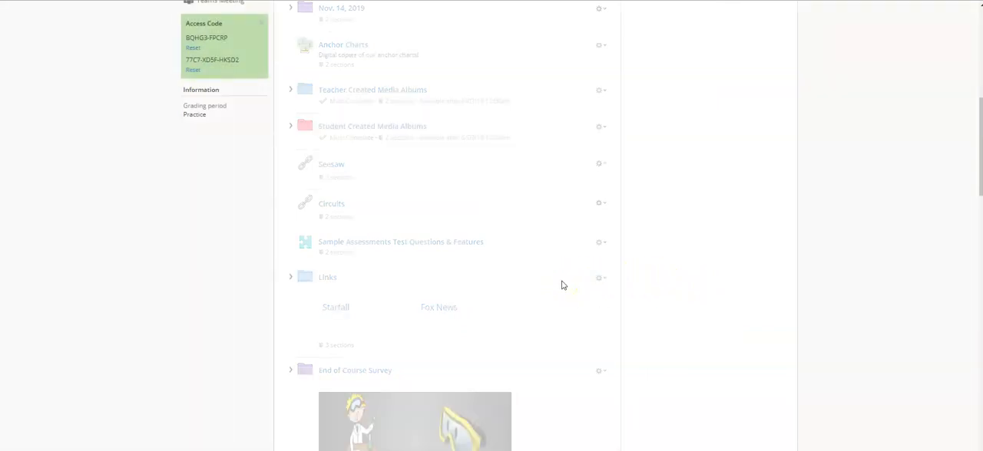
# Scroll up the materials list to see Practice Google Drive showing 1 group.
pyautogui.scroll(3)
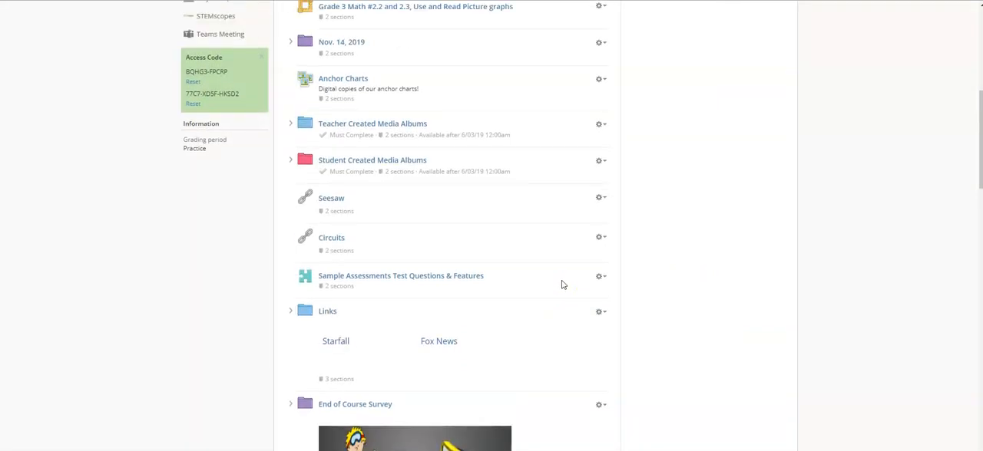
pyautogui.scroll(3)
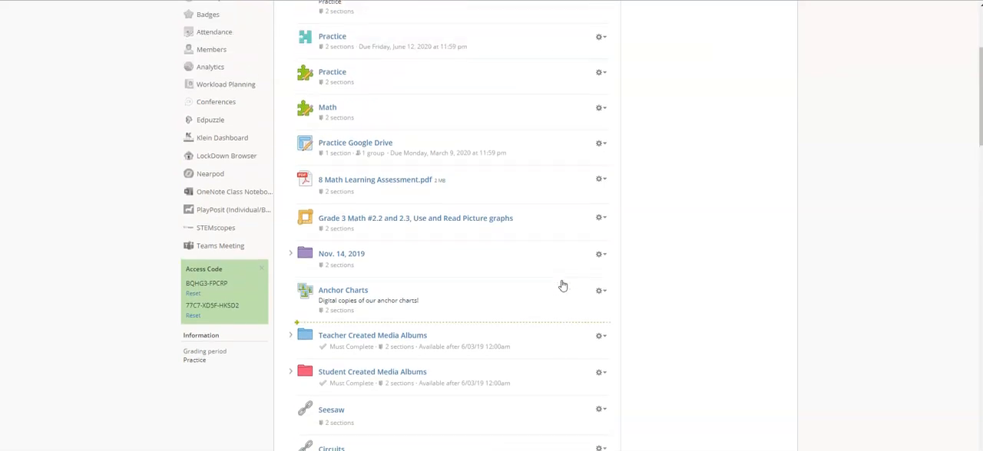
pyautogui.scroll(3)
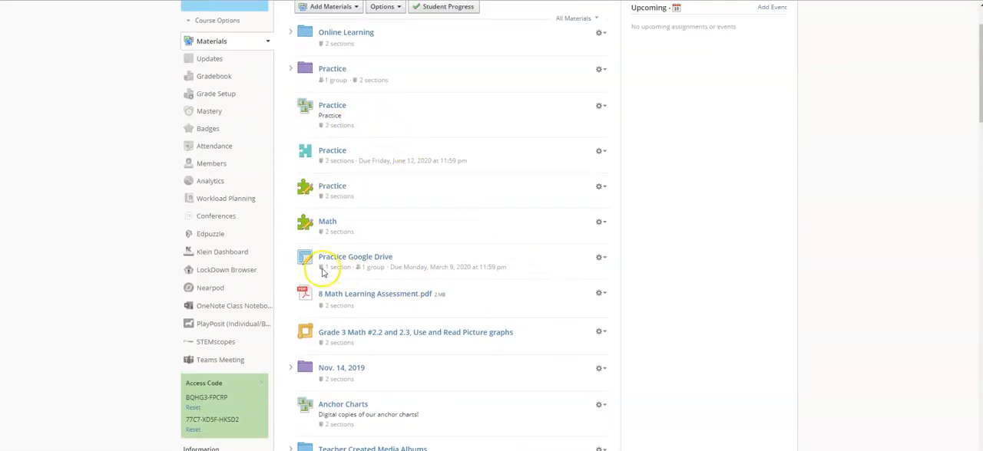
pyautogui.moveTo(361, 268)
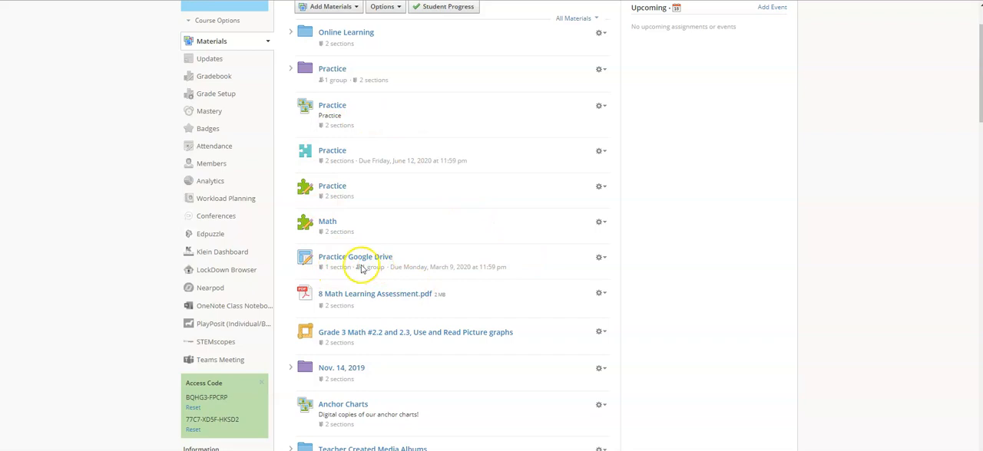
pyautogui.moveTo(375, 273)
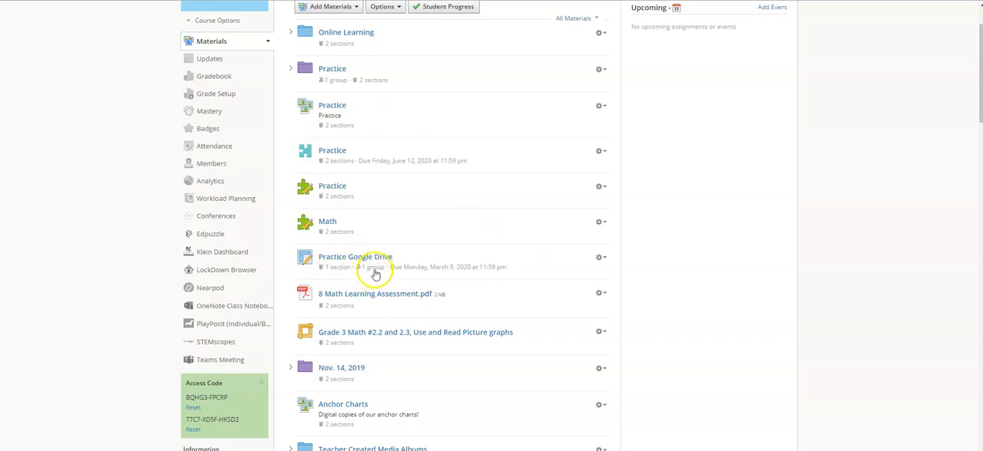